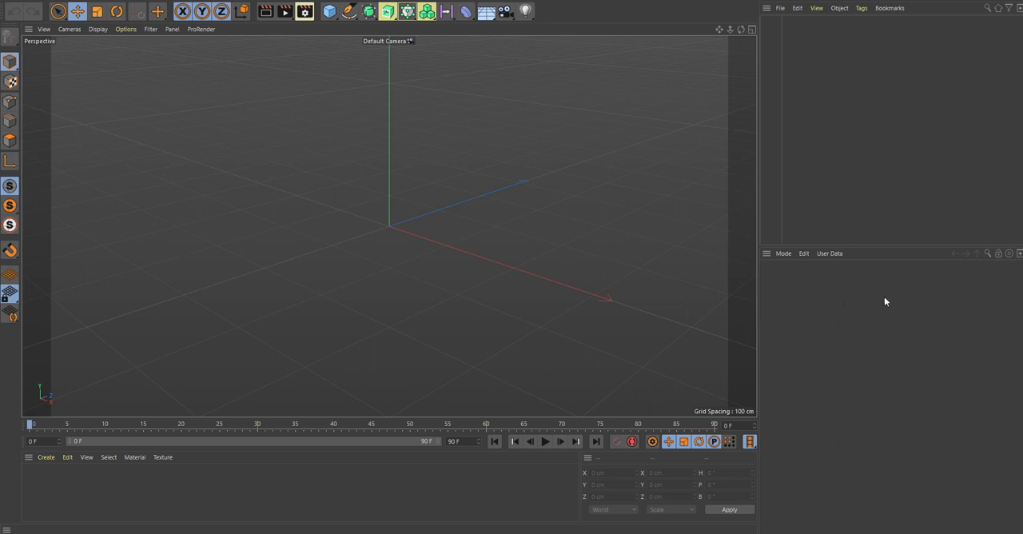
pyautogui.moveTo(912, 288)
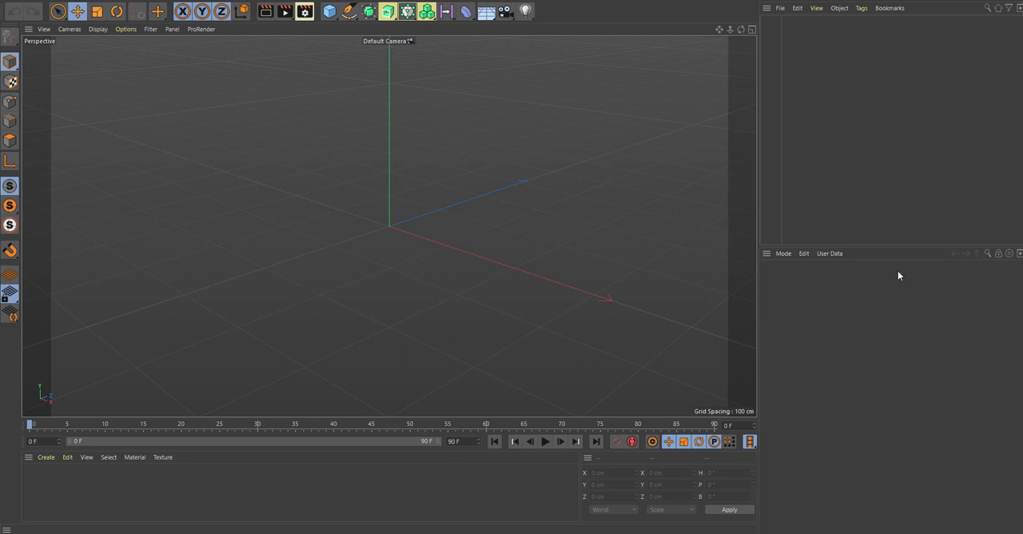
pyautogui.moveTo(867, 217)
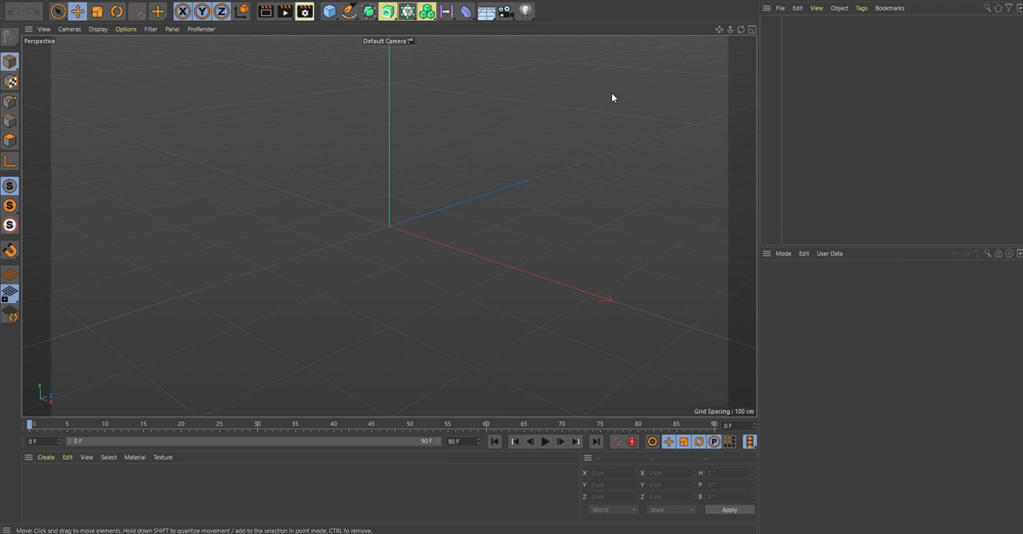
pyautogui.moveTo(642, 65)
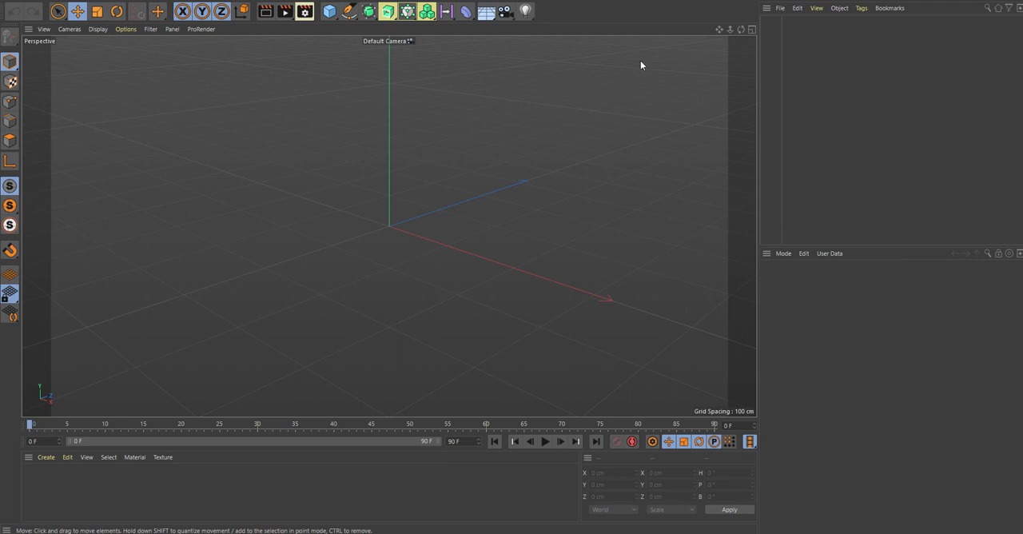
# Switch to the FumeFX_Arnold (User) layout from the Layout dropdown.
pyautogui.click(947, 8)
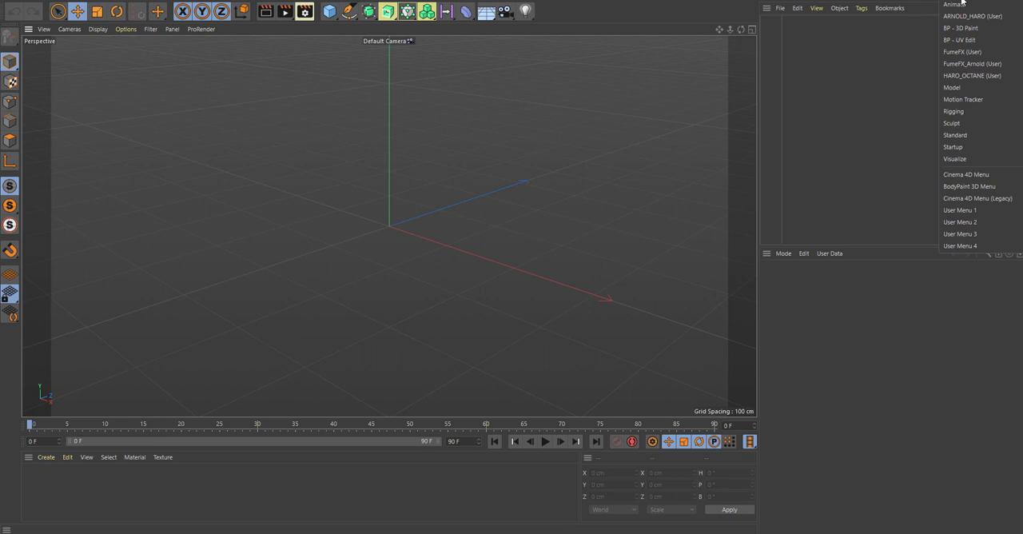
pyautogui.moveTo(972, 62)
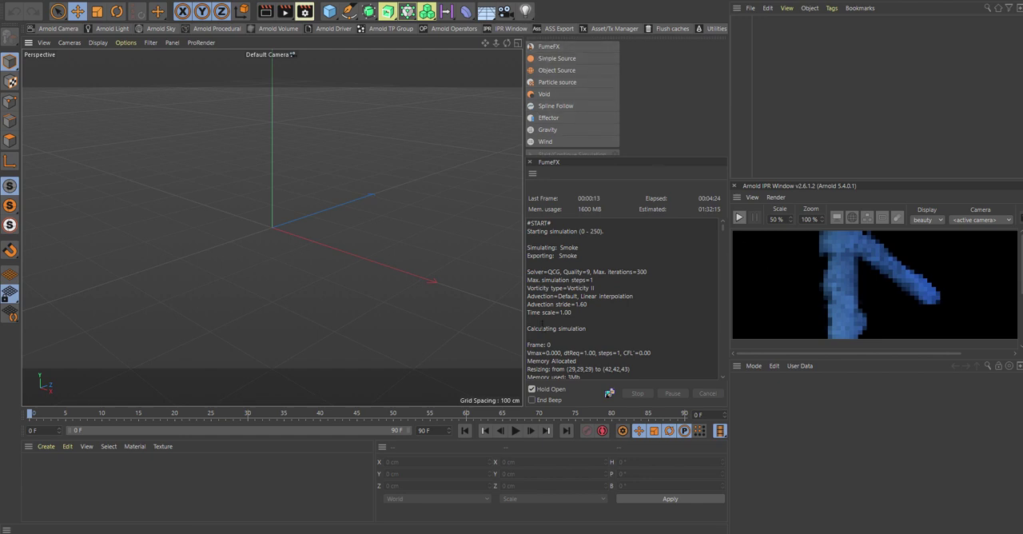
pyautogui.moveTo(862, 237)
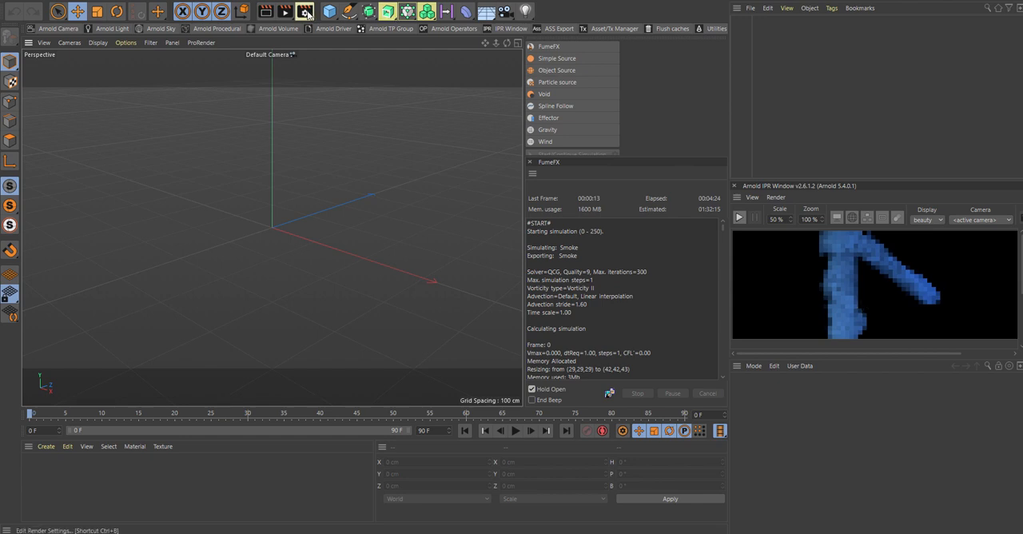
# Set the scene's renderer to Arnold Renderer in Render Settings.
pyautogui.click(302, 13)
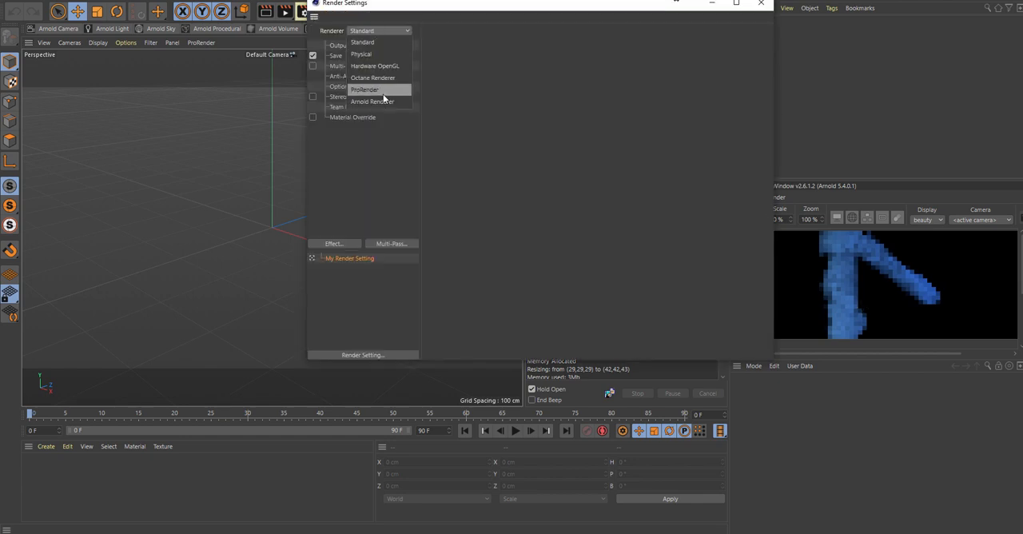
pyautogui.click(372, 101)
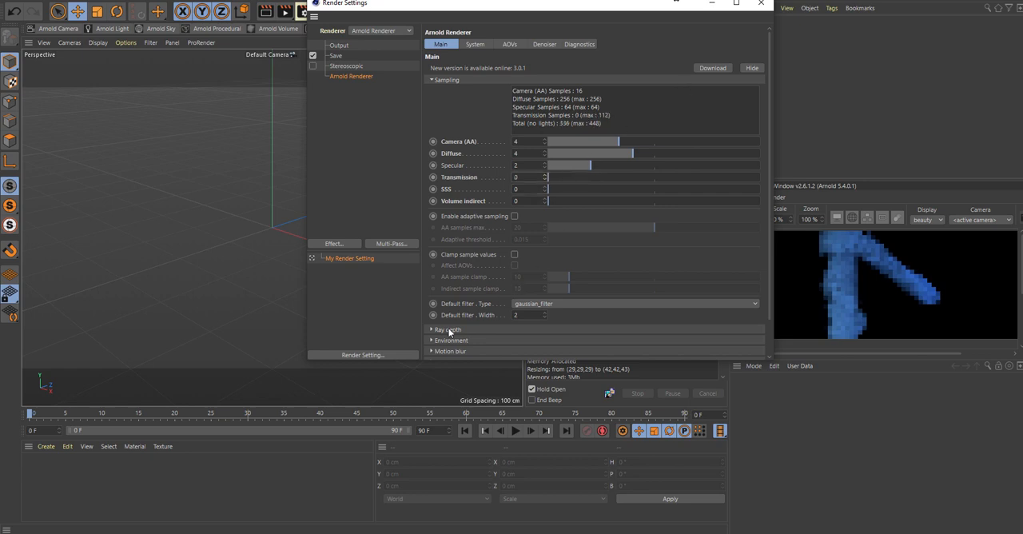
pyautogui.click(445, 329)
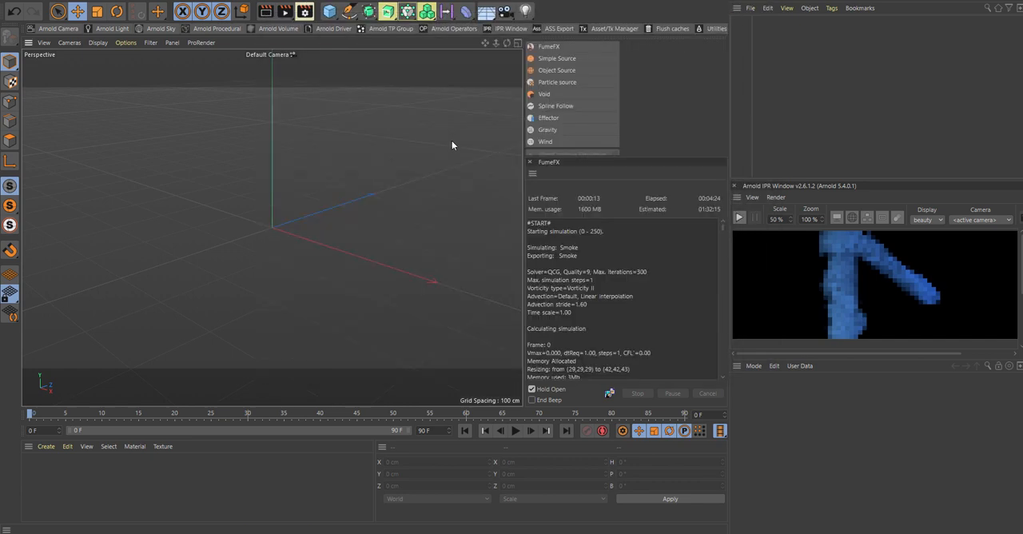
pyautogui.moveTo(555, 46)
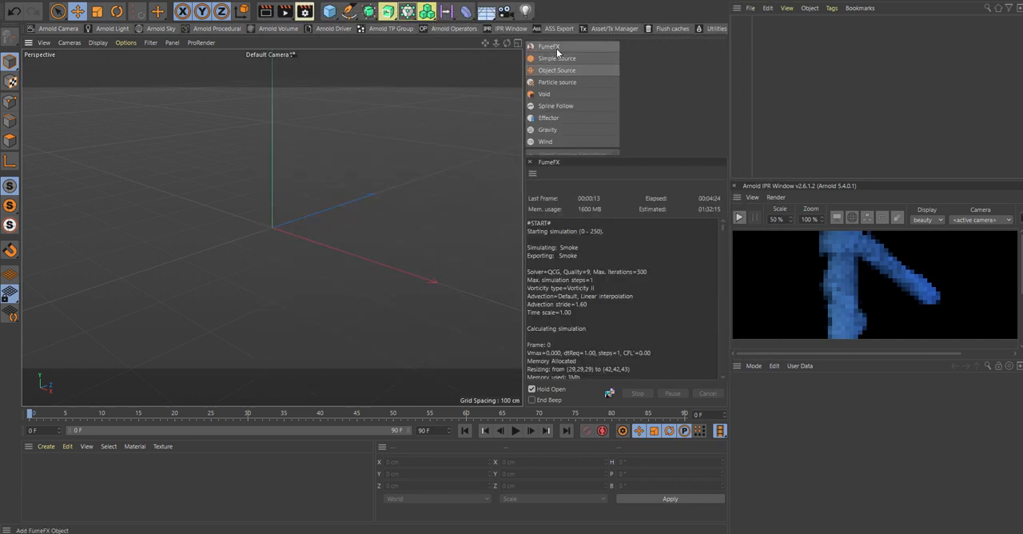
# Add a FumeFX container object from the FumeFX palette.
pyautogui.click(545, 45)
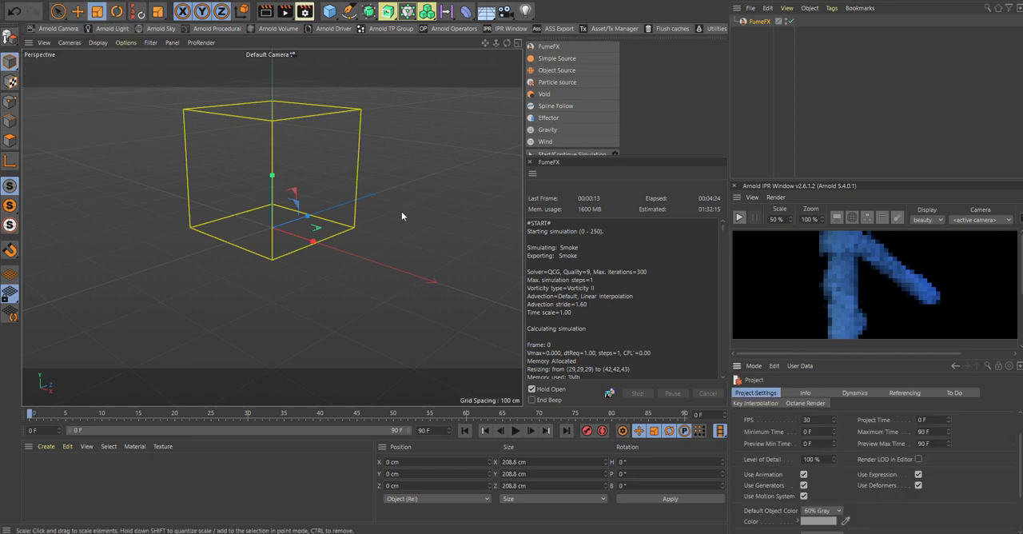
pyautogui.moveTo(841, 432)
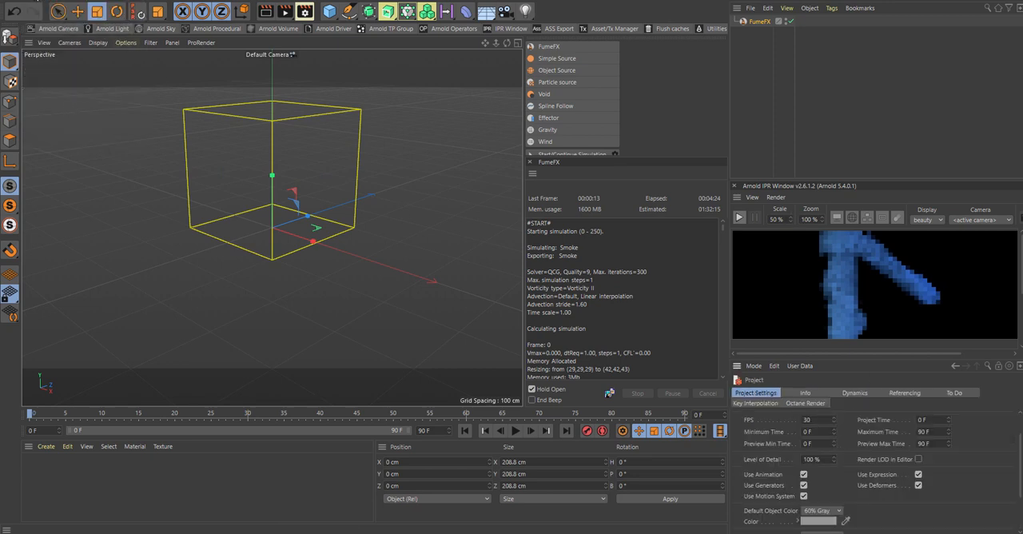
pyautogui.click(796, 7)
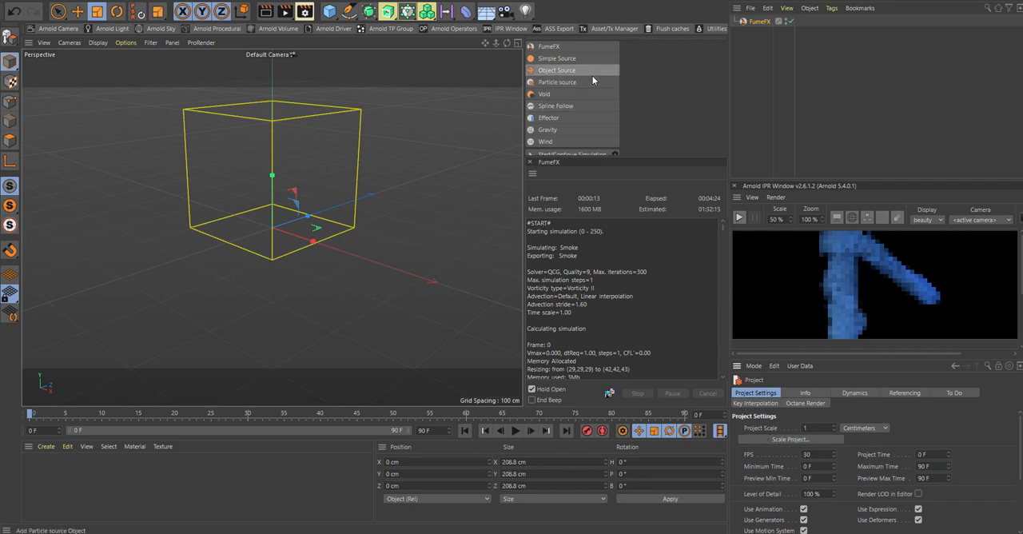
pyautogui.moveTo(564, 93)
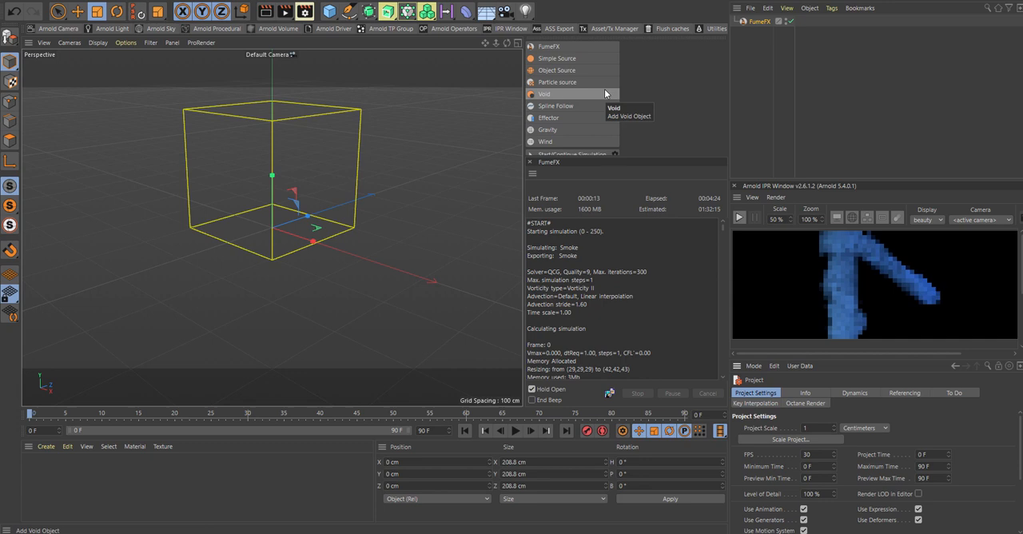
# Create a Sphere primitive about 33 cm across, raised inside the FumeFX grid.
pyautogui.click(334, 16)
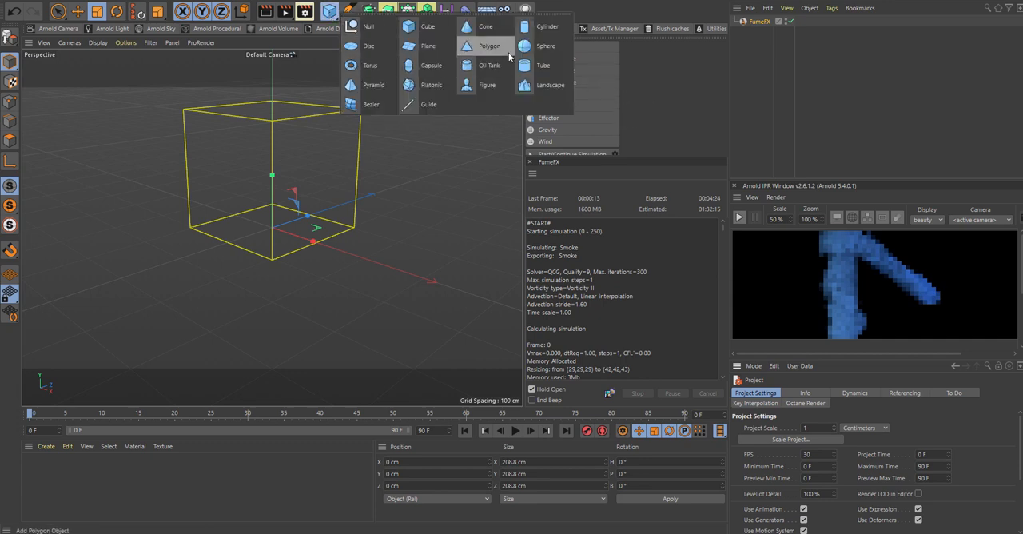
pyautogui.click(543, 46)
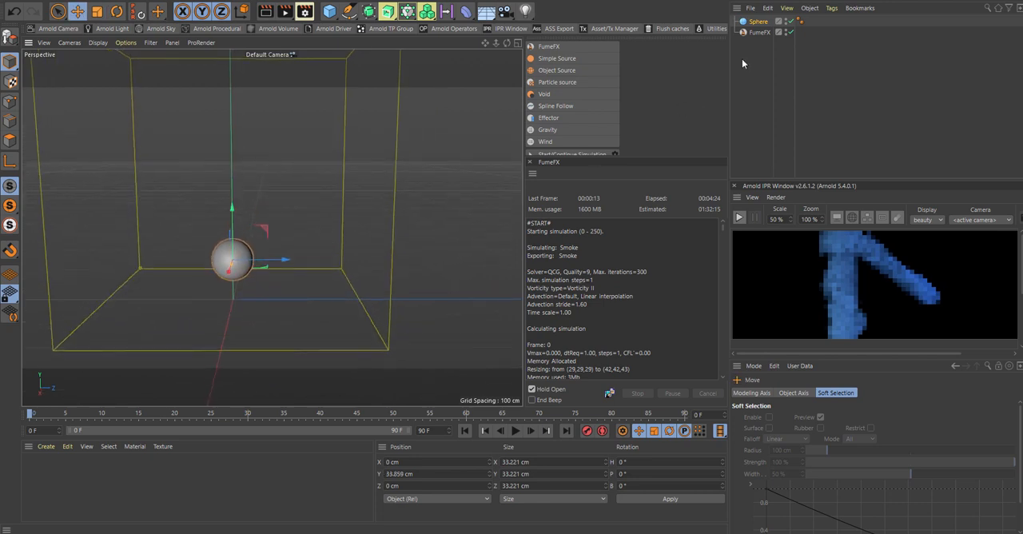
pyautogui.moveTo(570, 70)
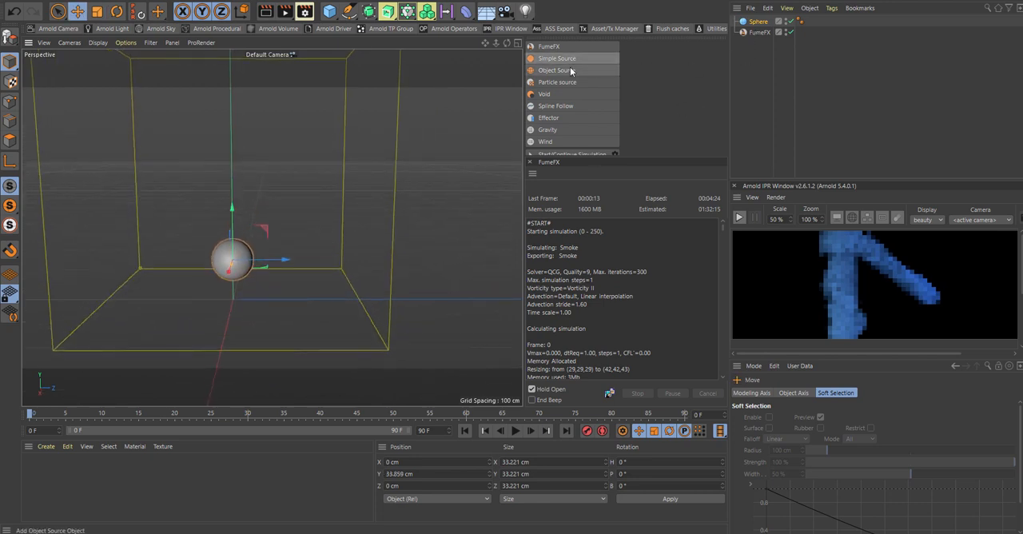
# Add a FumeFX Object Source with the sphere in its Objects list.
pyautogui.click(558, 69)
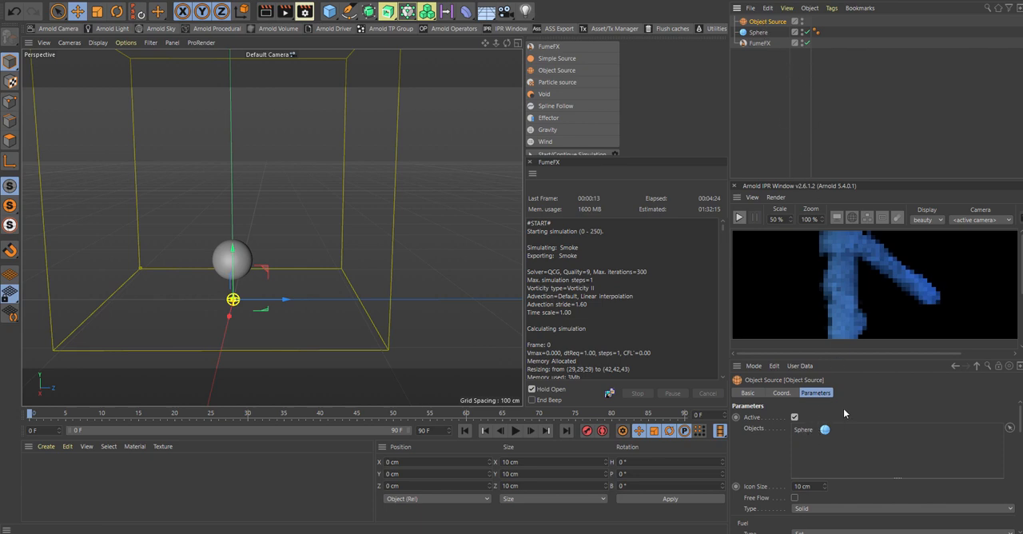
pyautogui.click(758, 44)
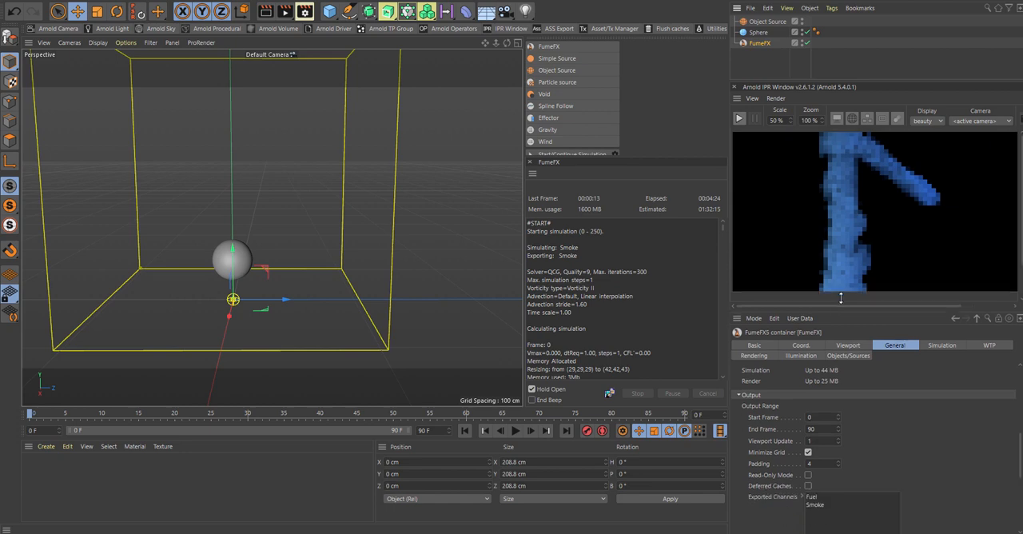
pyautogui.click(848, 271)
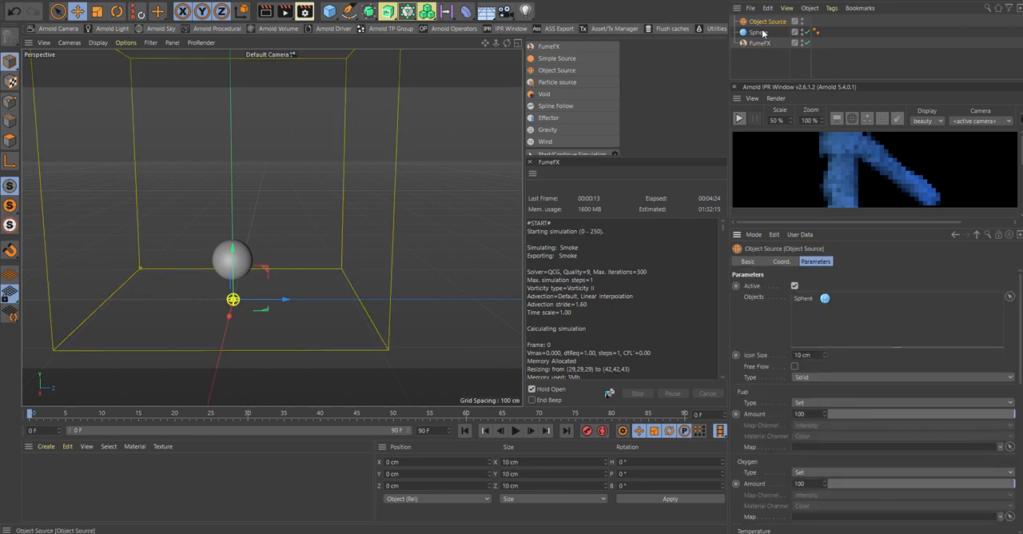
# Set the FumeFX grid Spacing to 1.8 cm for a 116³ voxel resolution.
pyautogui.click(757, 46)
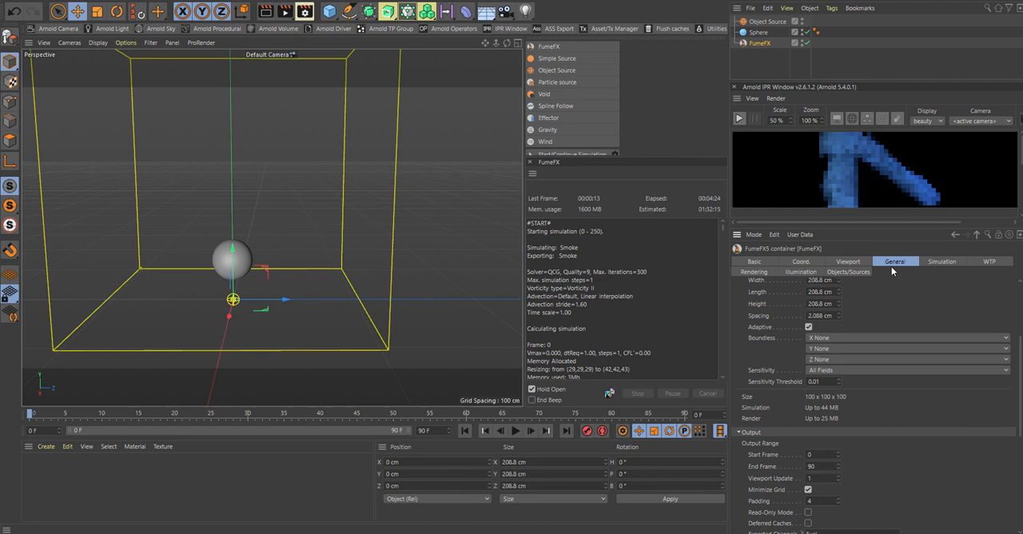
pyautogui.click(848, 261)
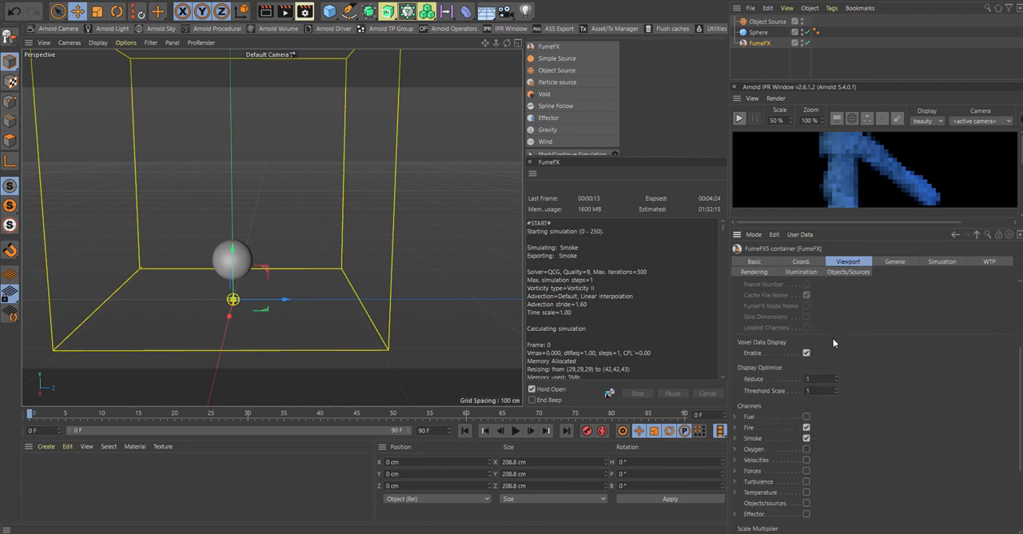
pyautogui.moveTo(1019, 398)
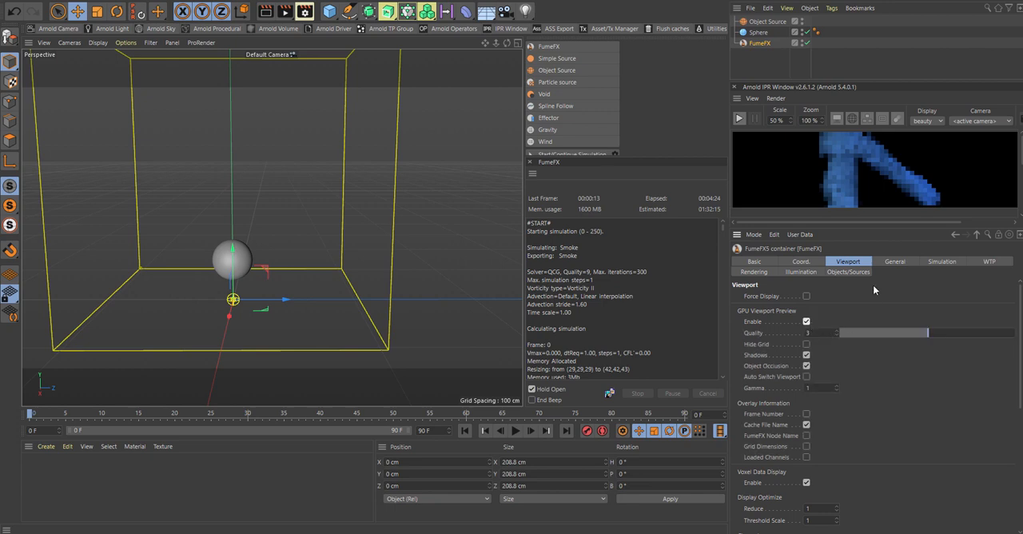
pyautogui.click(895, 261)
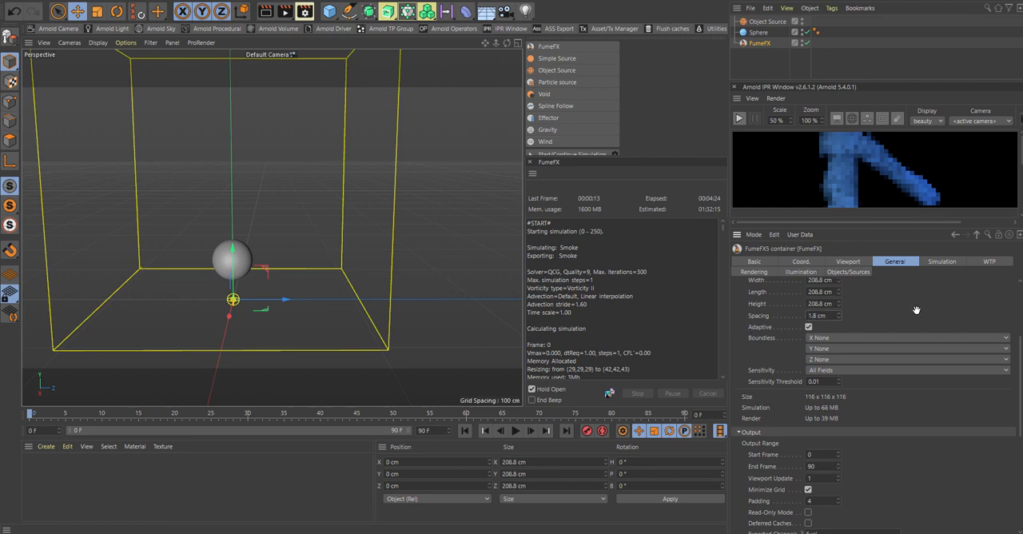
pyautogui.moveTo(940, 312)
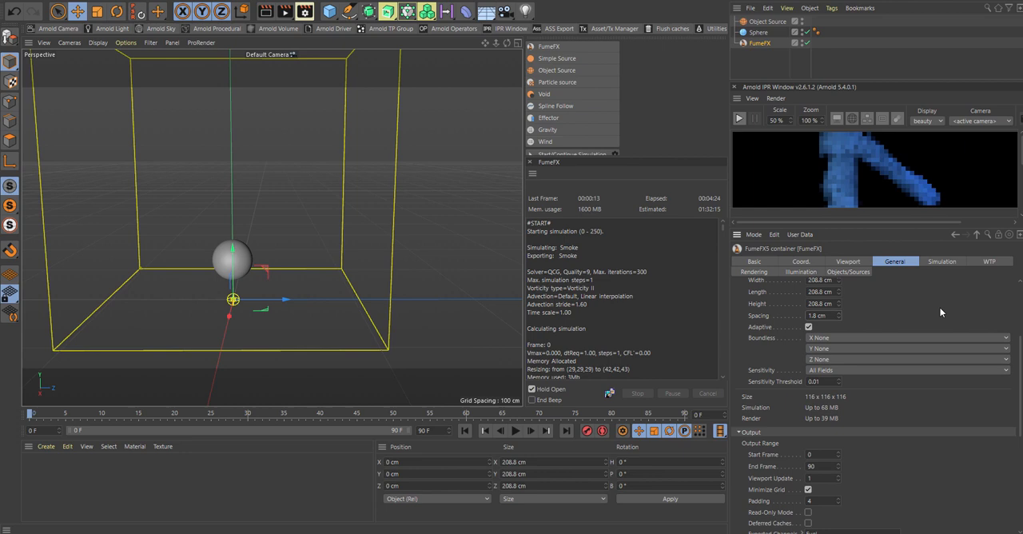
pyautogui.moveTo(924, 311)
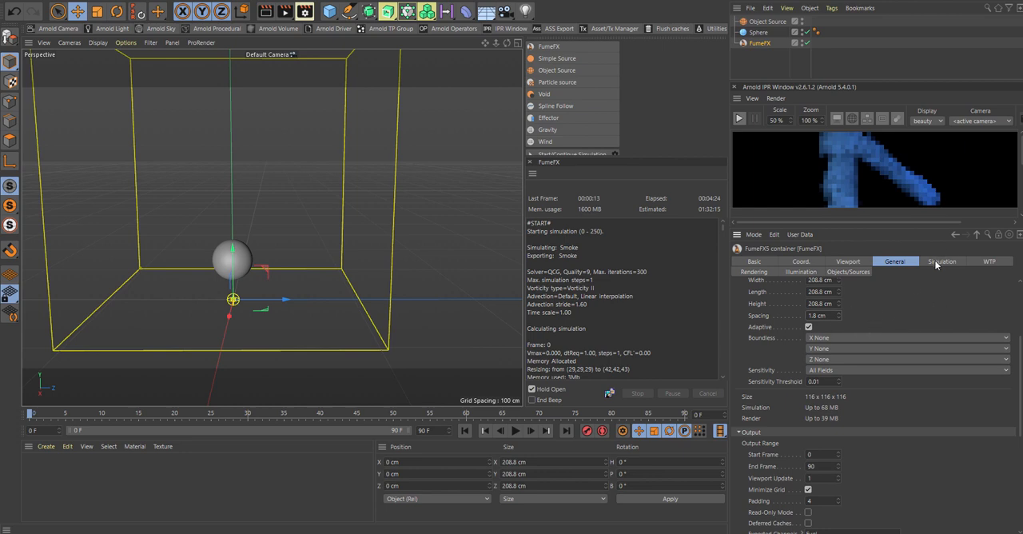
# Run the FumeFX simulation so smoke and fire rise from the sphere.
pyautogui.click(943, 261)
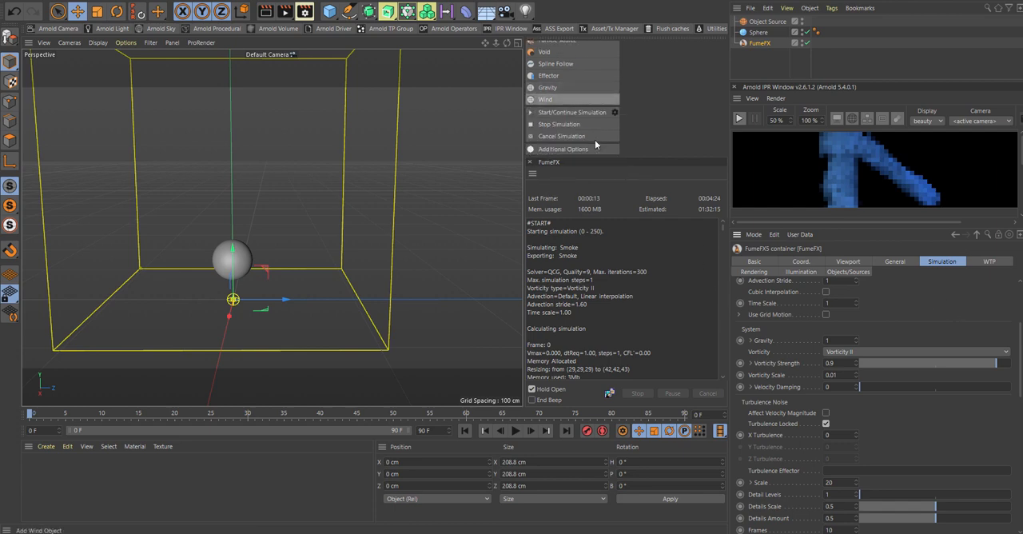
pyautogui.click(573, 112)
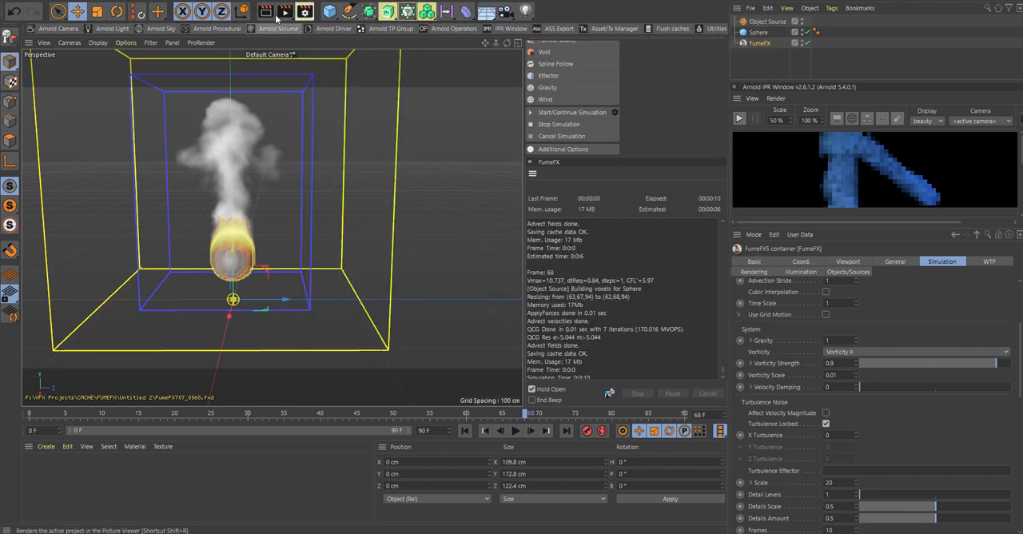
# Render the FumeFX fire interactively in the Arnold IPR window.
pyautogui.click(739, 120)
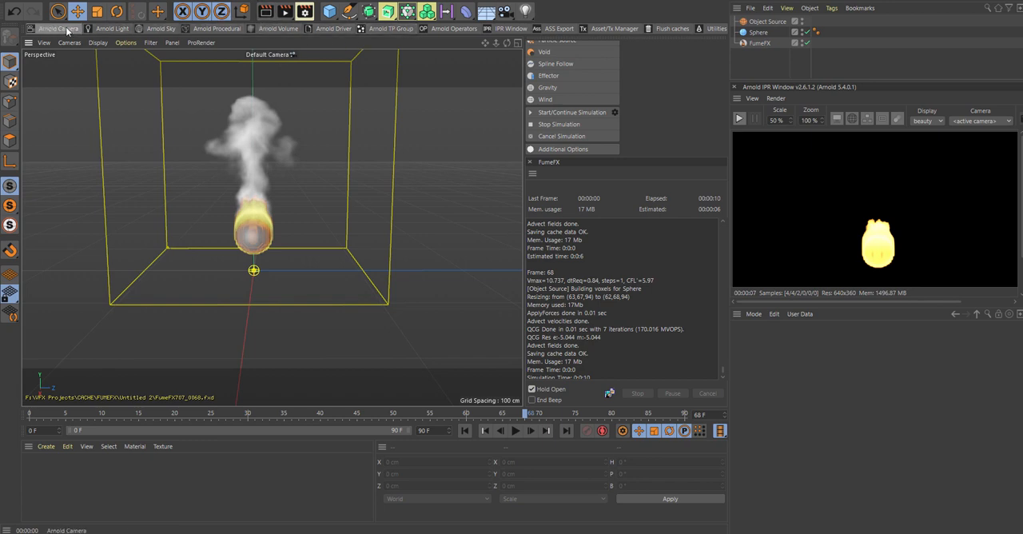
# Add an Arnold quad light and a duplicate on the opposite side rotated to H -178°.
pyautogui.click(106, 29)
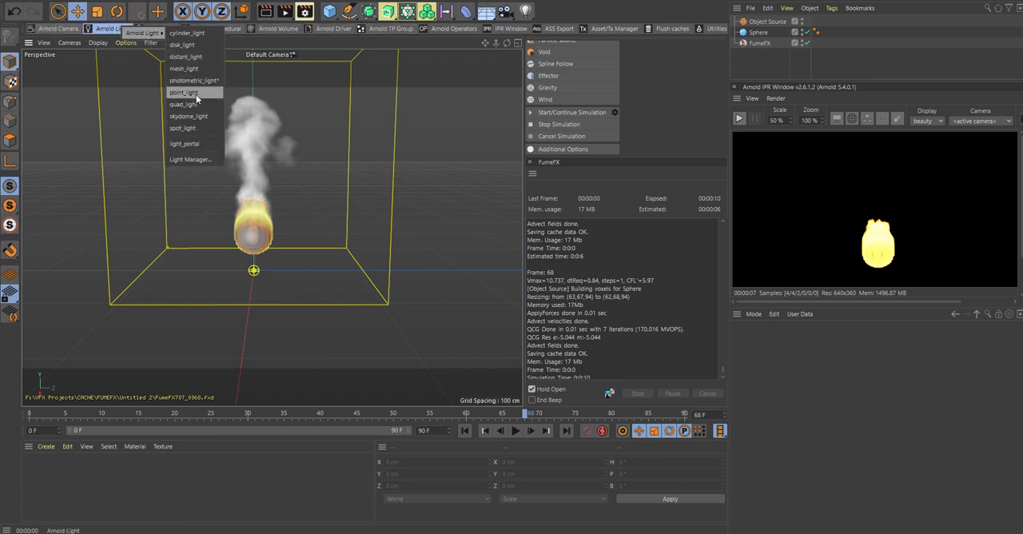
pyautogui.click(185, 104)
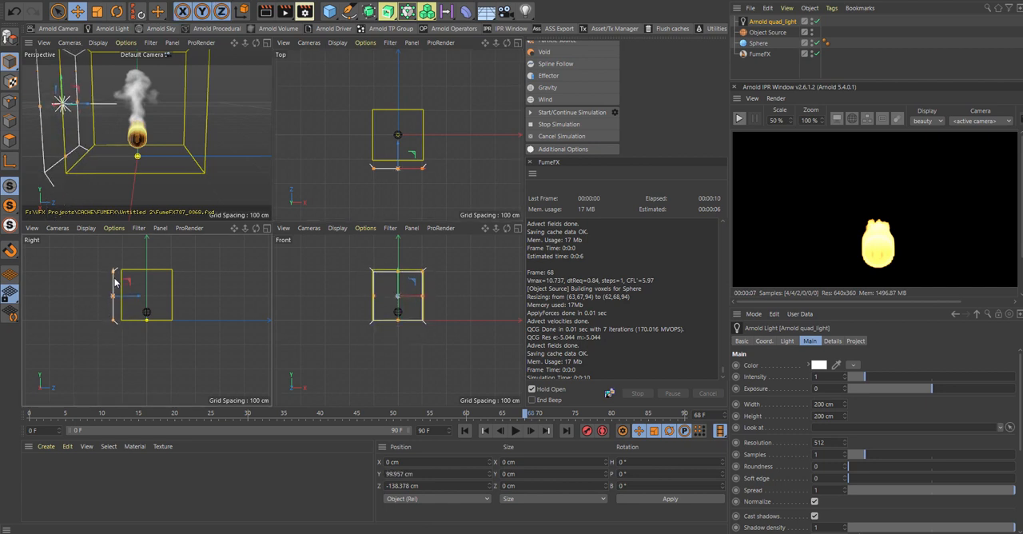
pyautogui.moveTo(143, 302)
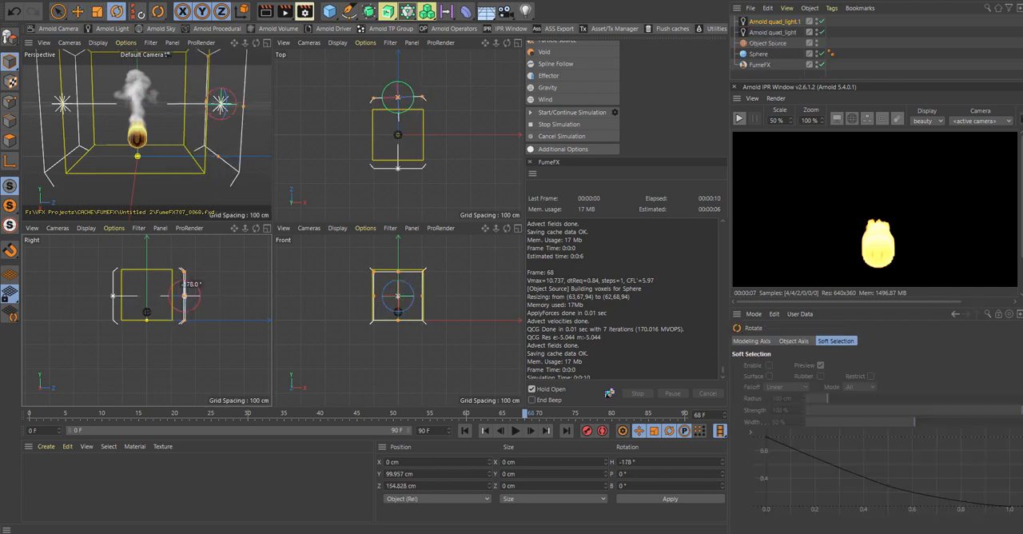
pyautogui.click(784, 20)
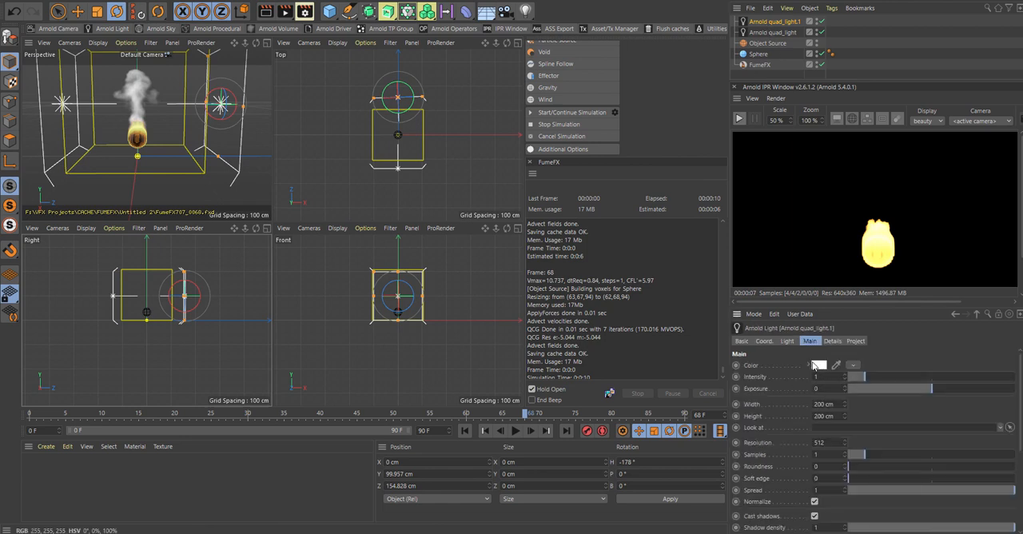
# Tint the quad lights purple and blue, raising their intensity and exposure.
pyautogui.click(827, 364)
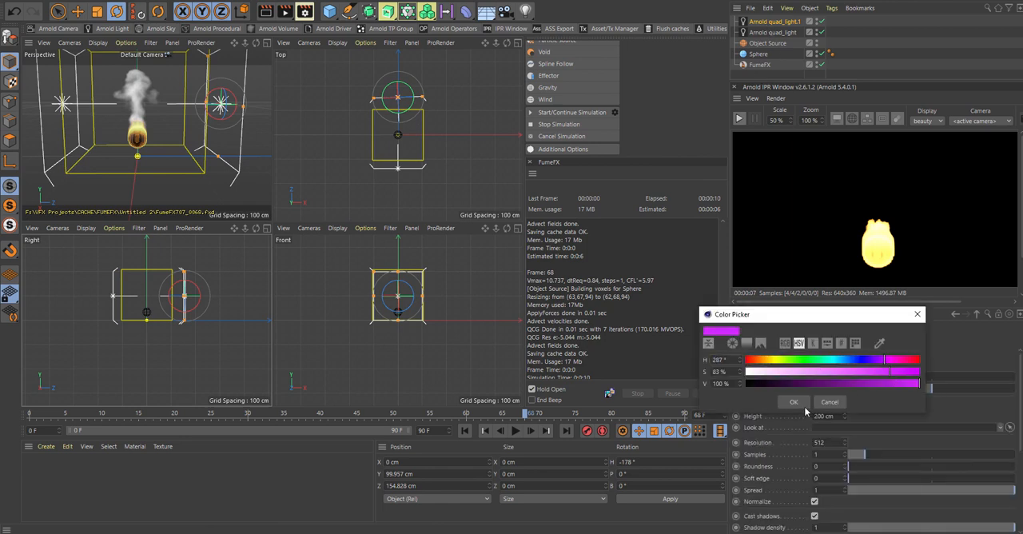
pyautogui.click(794, 402)
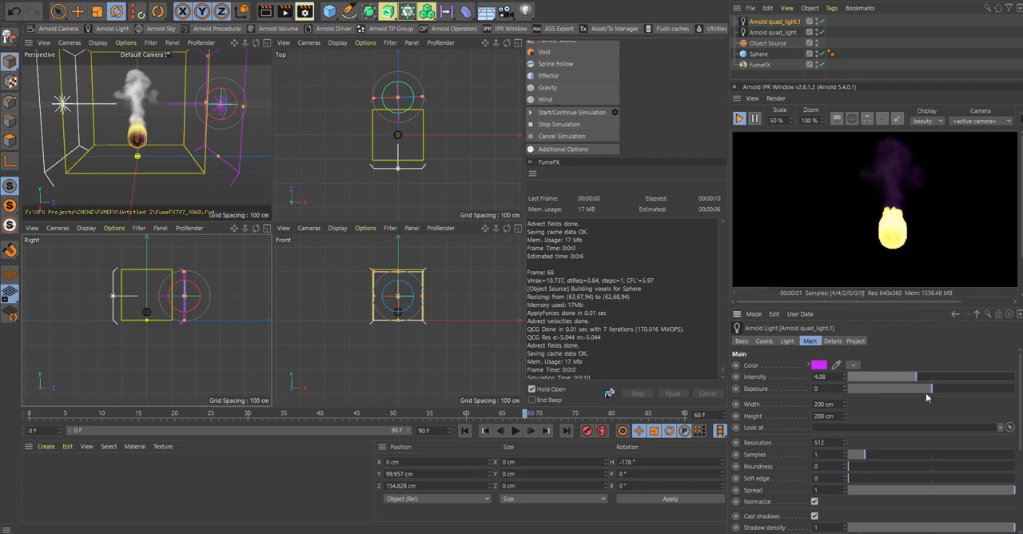
pyautogui.moveTo(947, 389); pyautogui.dragTo(888, 389)
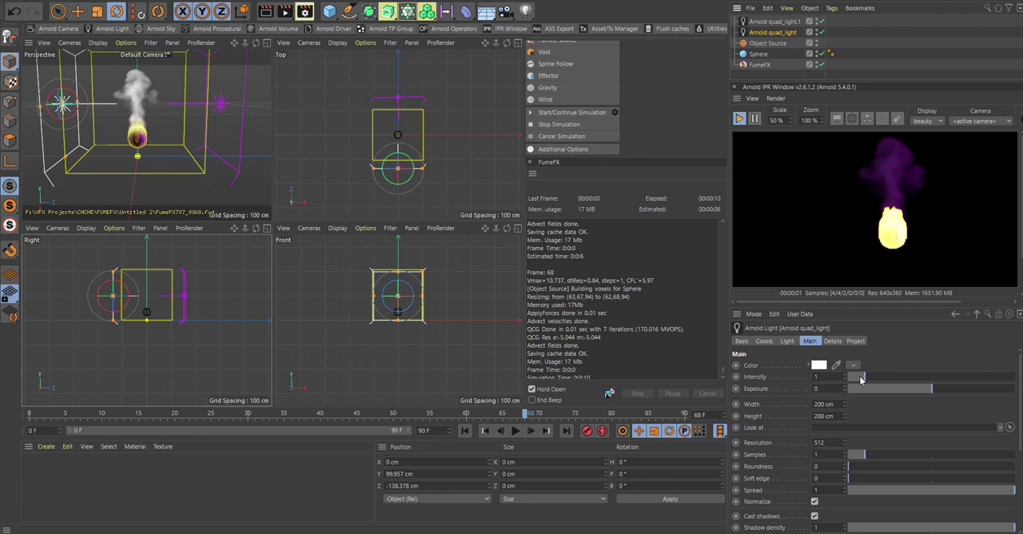
pyautogui.click(816, 365)
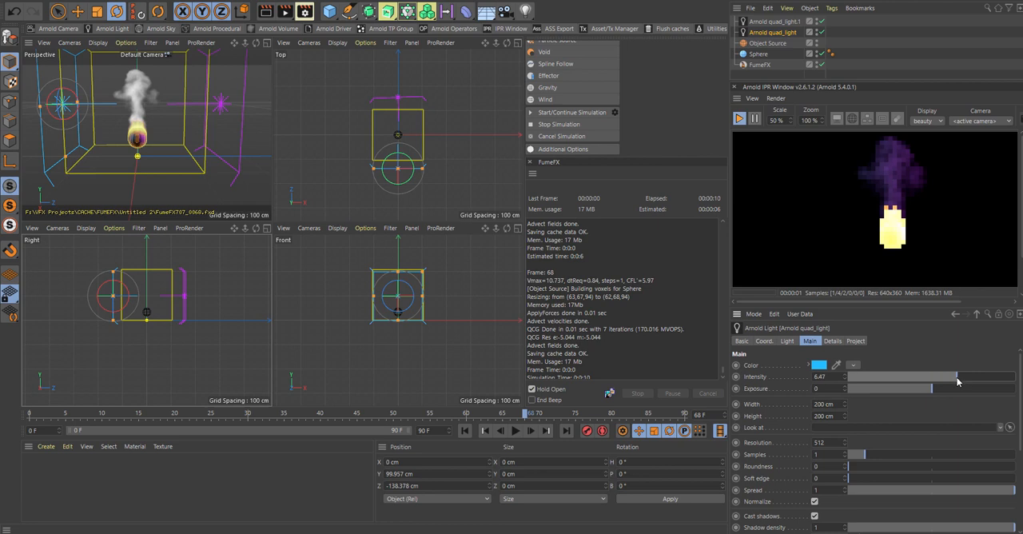
pyautogui.moveTo(848, 388); pyautogui.dragTo(935, 388)
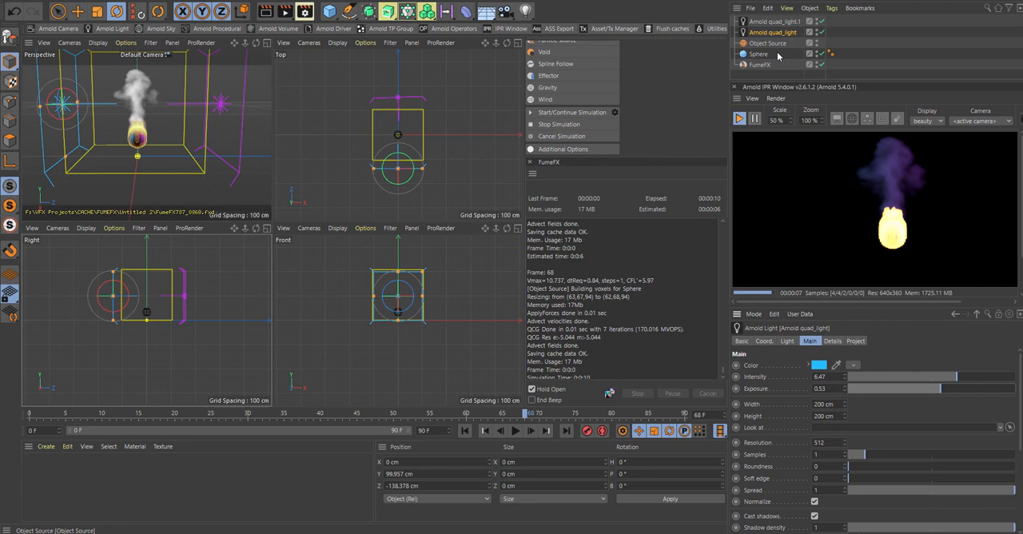
# Select the FumeFX grid and show its Illumination settings.
pyautogui.click(755, 64)
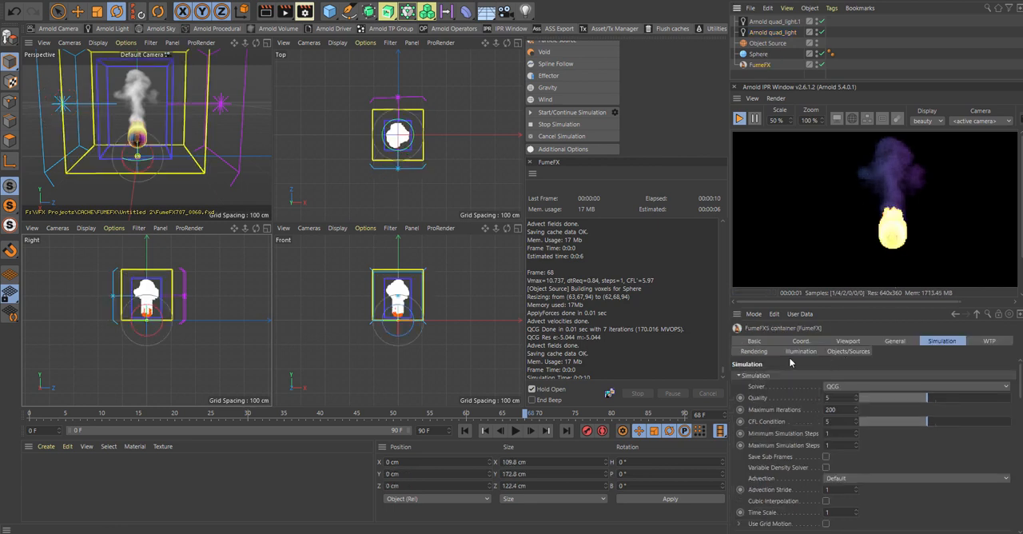
pyautogui.click(801, 351)
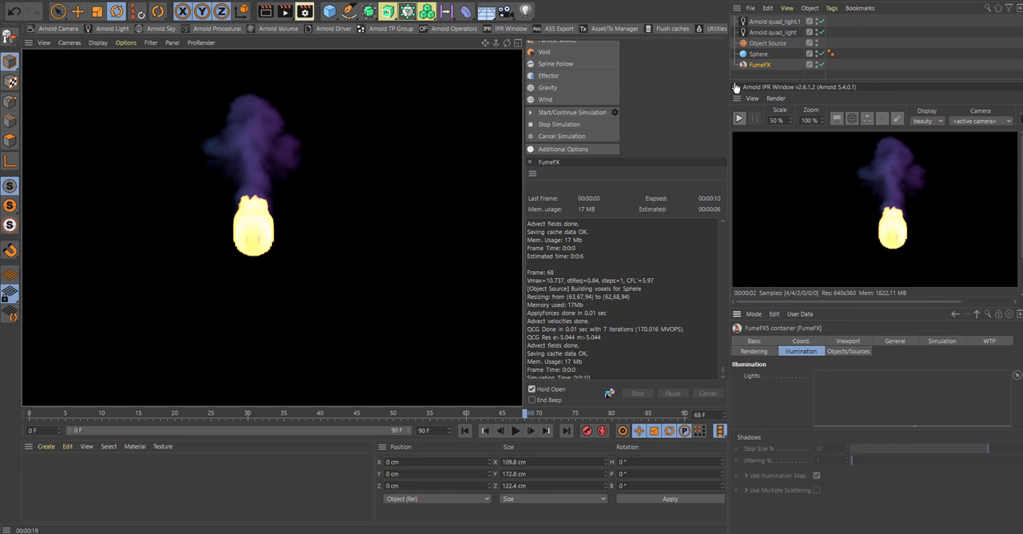
# In the FumeFX Simulation settings, add X turbulence with a turbulence scale of 5.
pyautogui.click(910, 341)
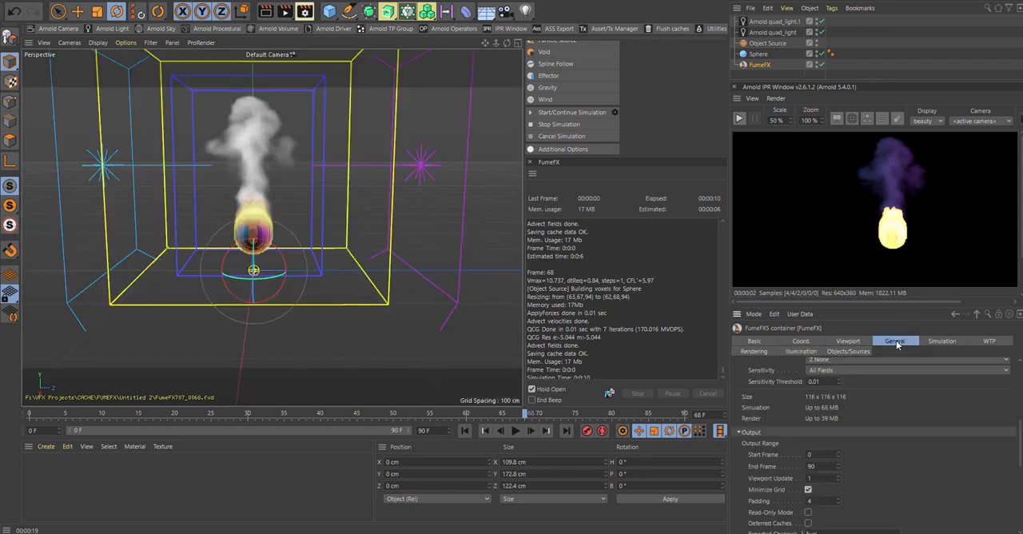
pyautogui.click(942, 340)
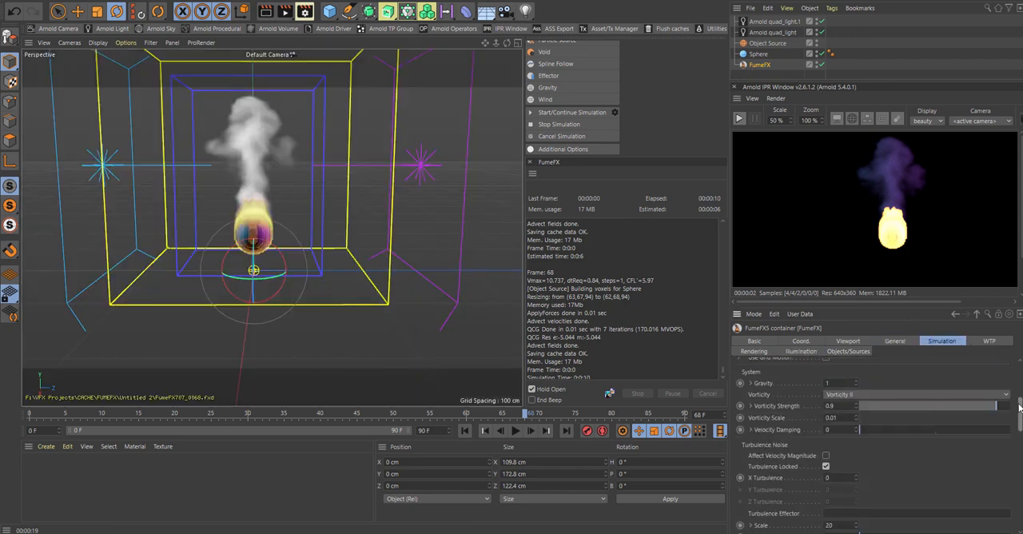
pyautogui.scroll(-3)
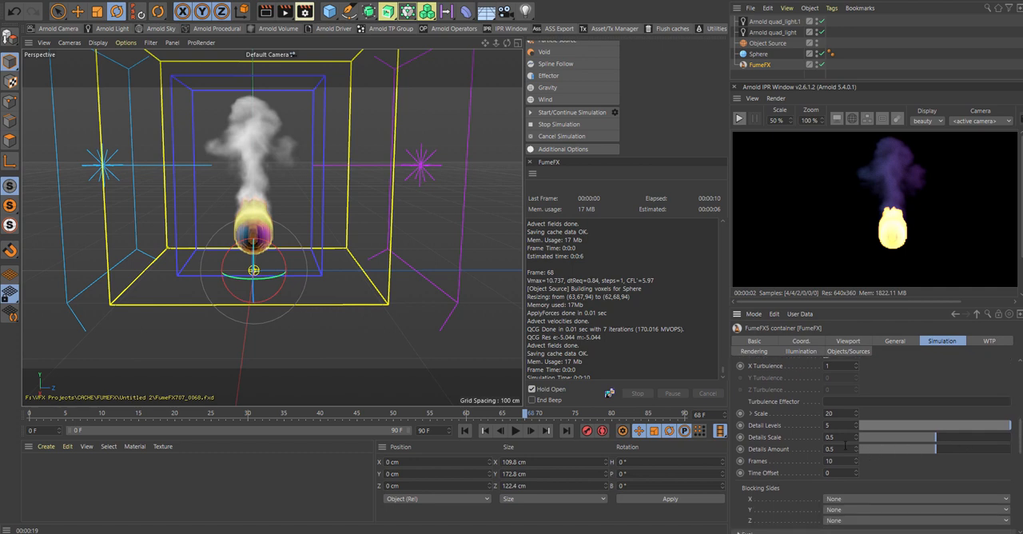
pyautogui.click(835, 411)
pyautogui.write('5')
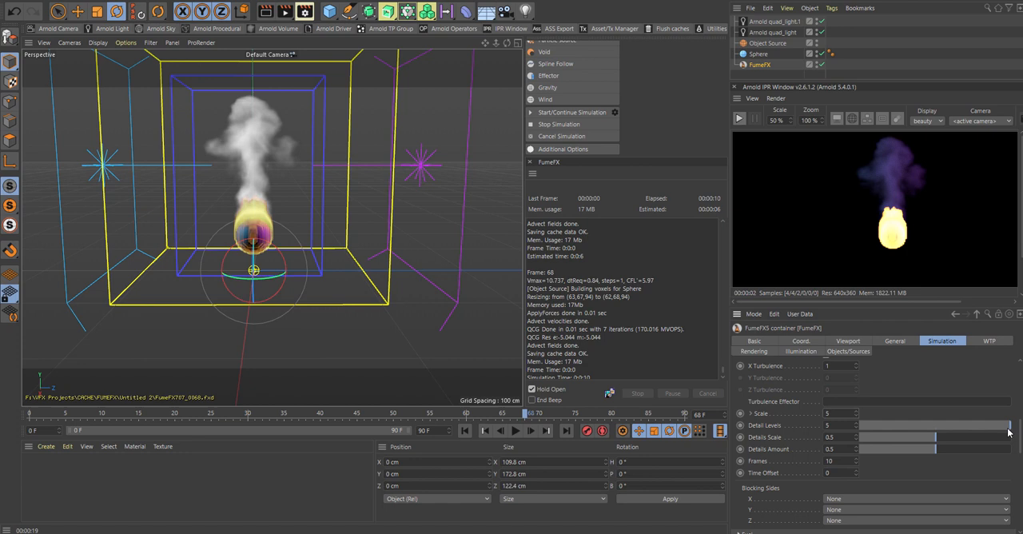
pyautogui.scroll(-3)
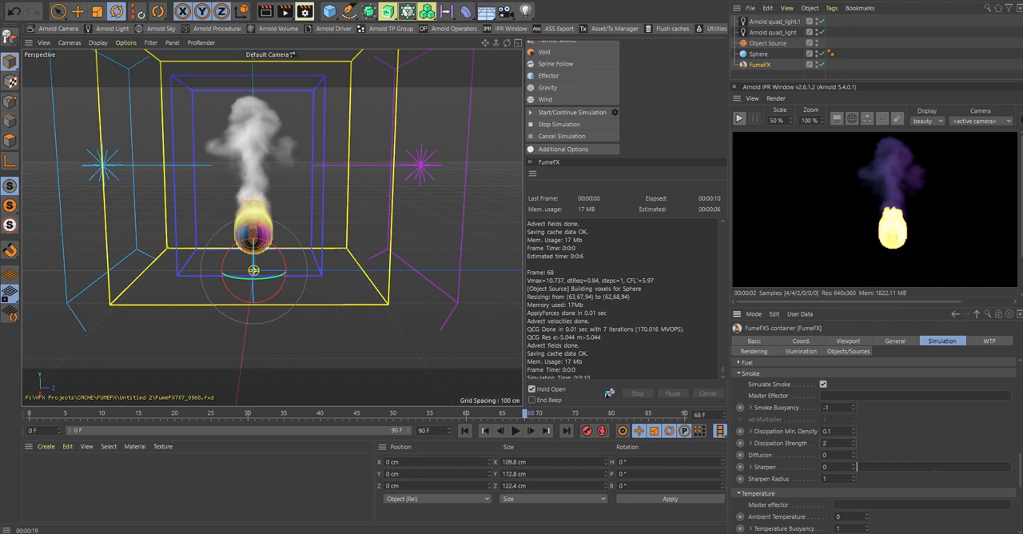
pyautogui.scroll(-3)
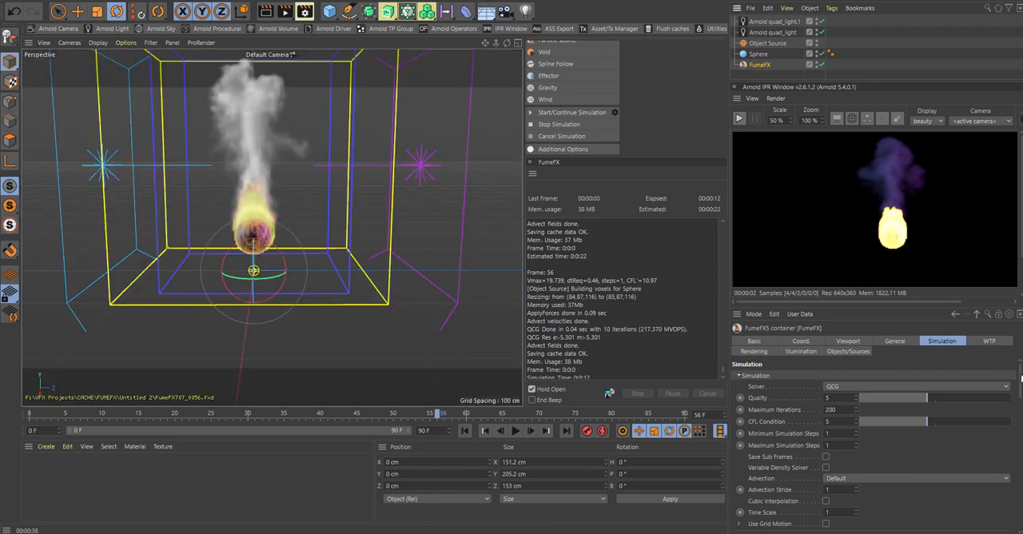
# Show the FumeFX grid's General settings and stop the running smoke simulation.
pyautogui.click(894, 341)
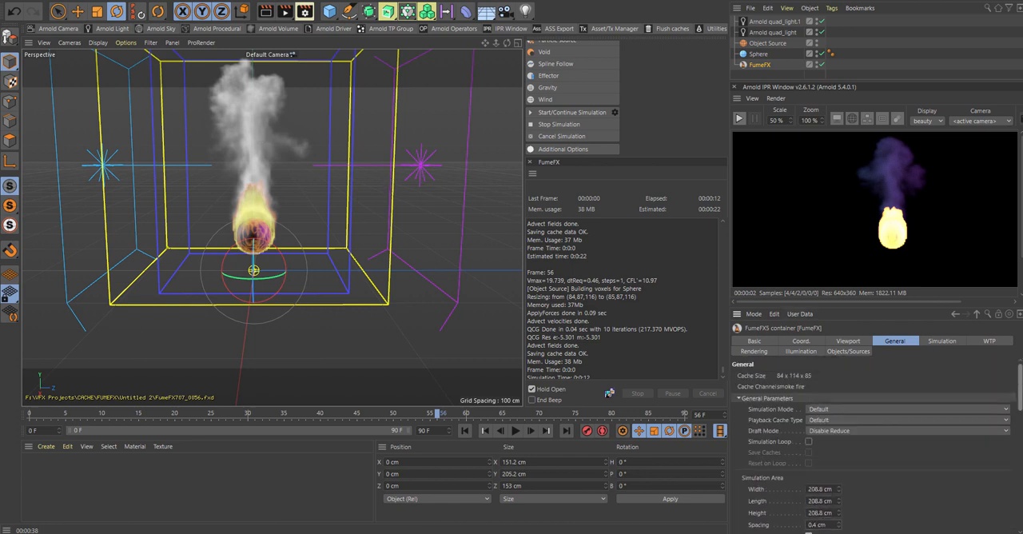
pyautogui.moveTo(560, 123)
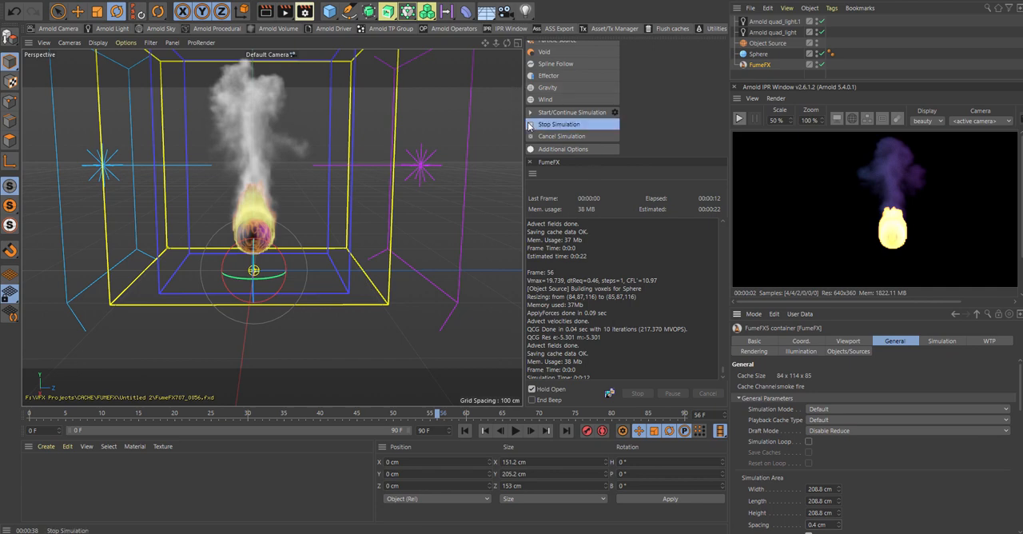
pyautogui.click(568, 112)
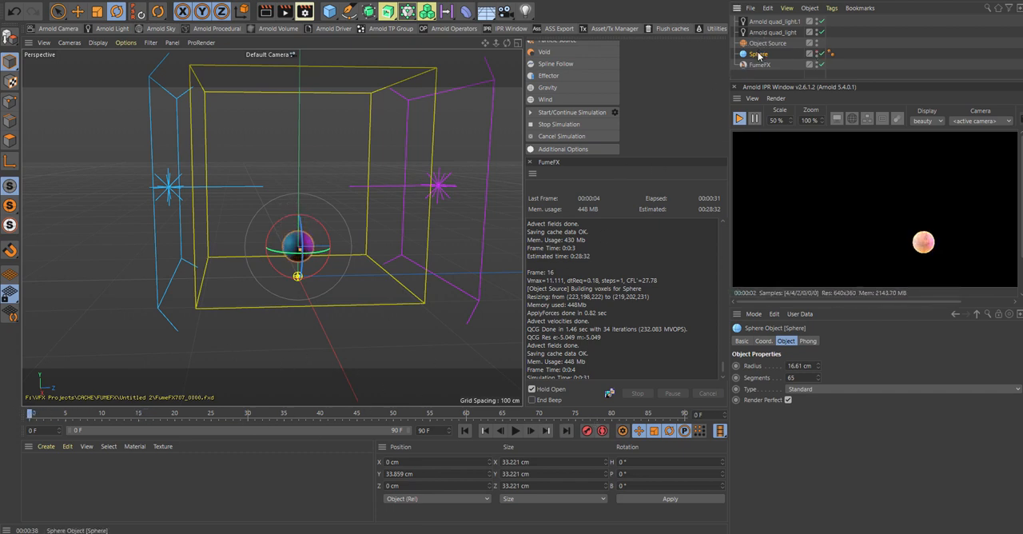
# Select the sphere emitter and scrub through the timeline to preview the fire.
pyautogui.click(764, 341)
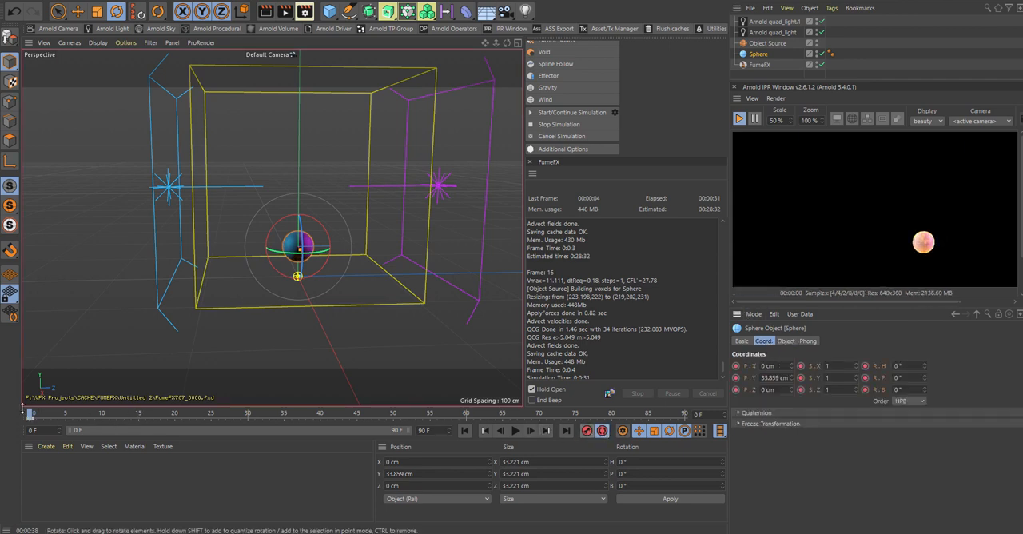
pyautogui.moveTo(32, 414); pyautogui.dragTo(154, 413)
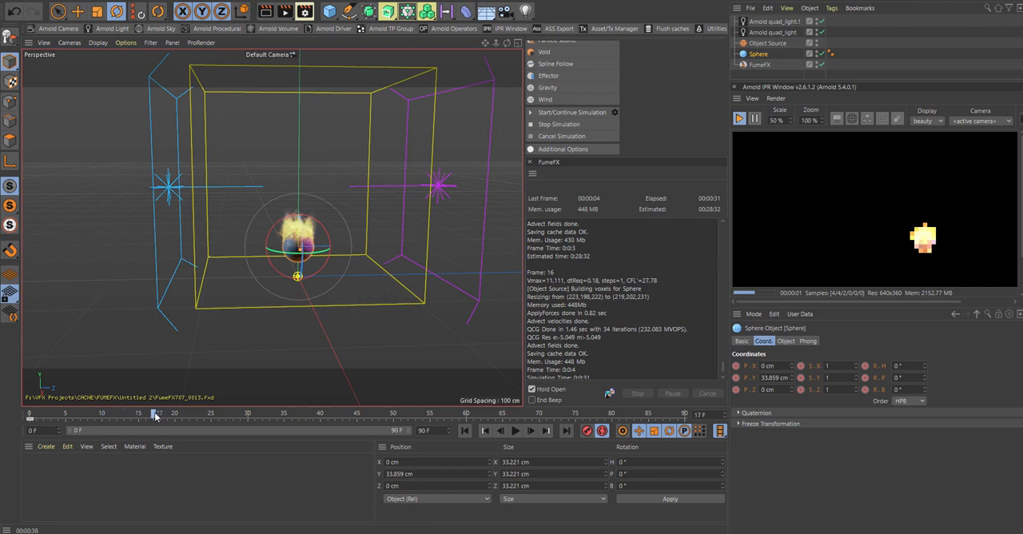
pyautogui.moveTo(300, 247); pyautogui.dragTo(224, 248)
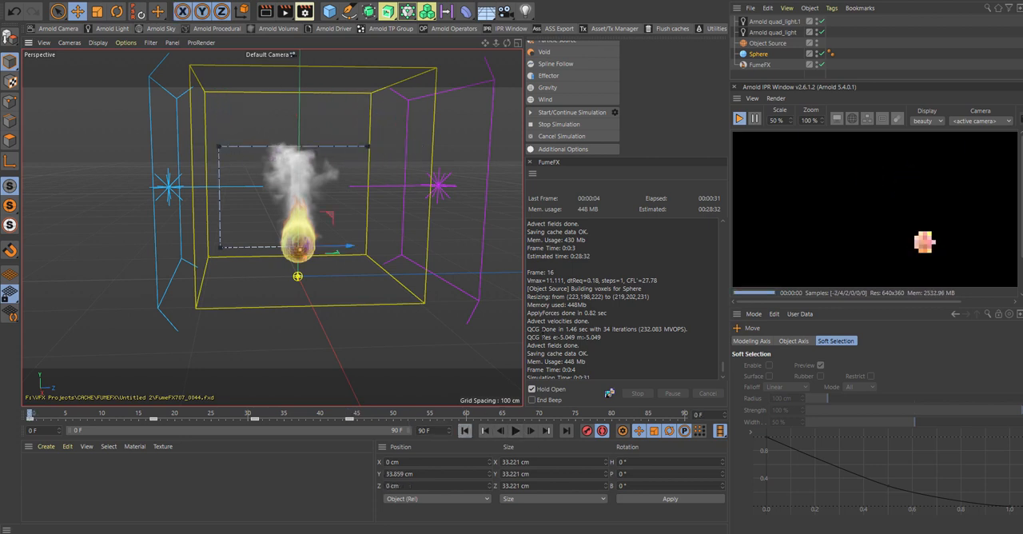
pyautogui.click(600, 431)
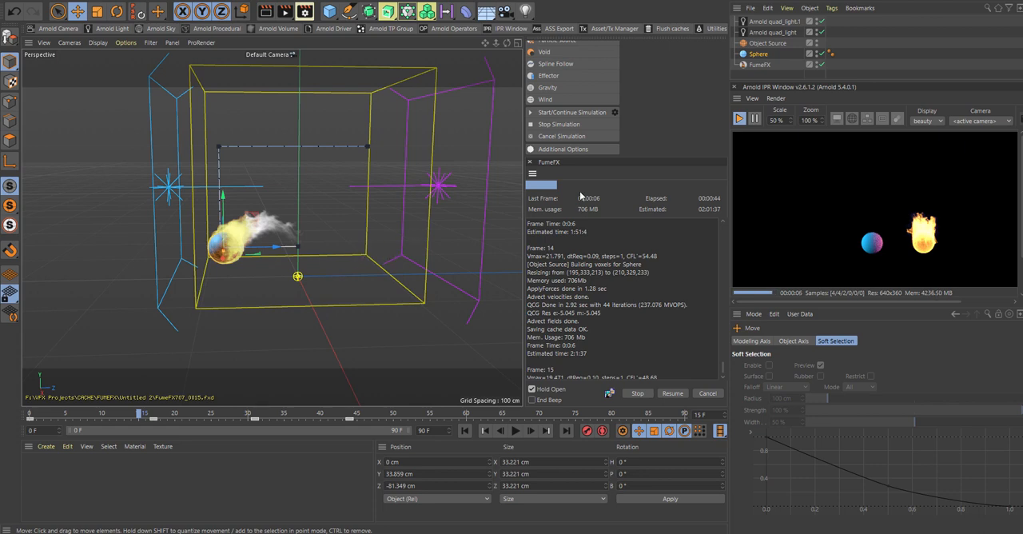
# Select the FumeFX grid in the Object Manager to view its output range.
pyautogui.click(759, 54)
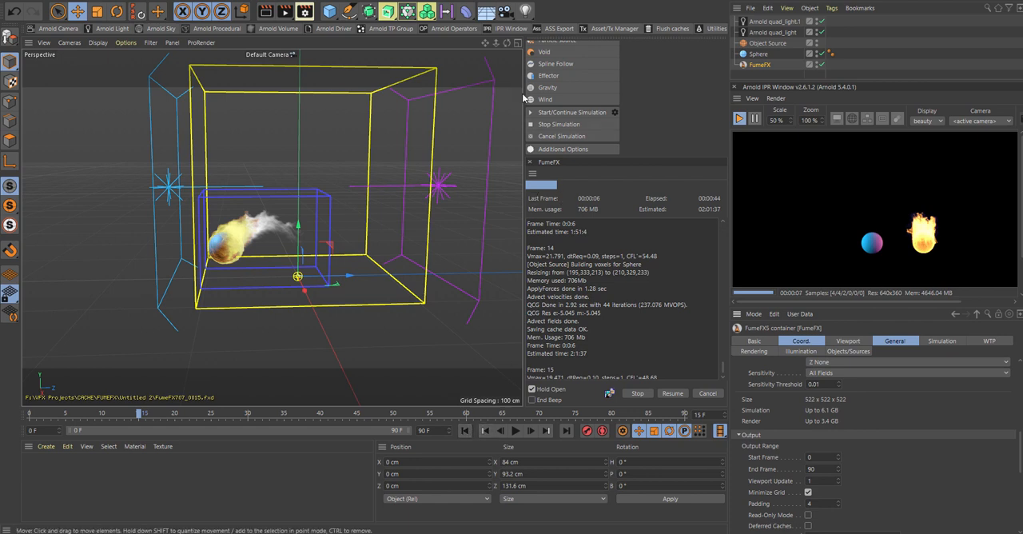
pyautogui.moveTo(543, 124)
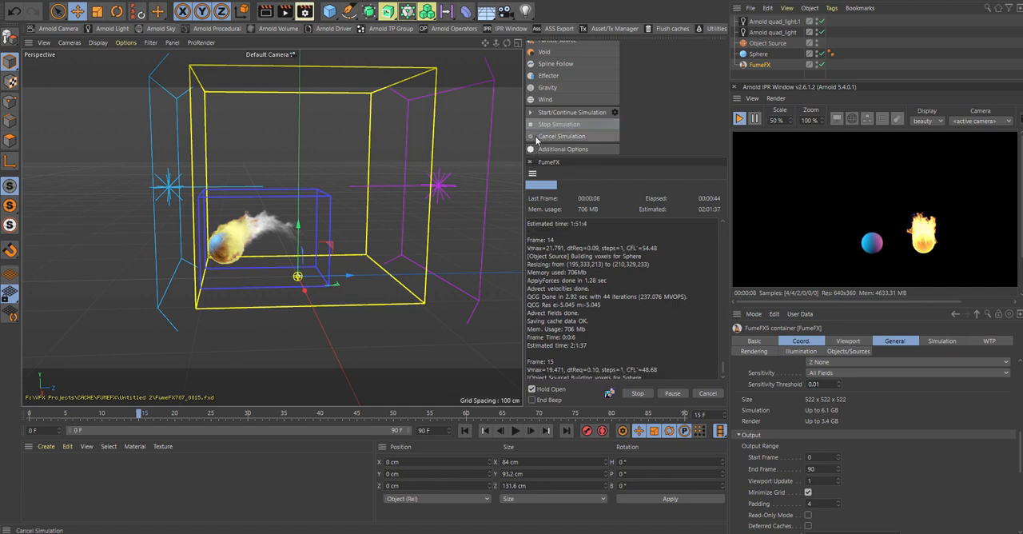
pyautogui.moveTo(542, 148)
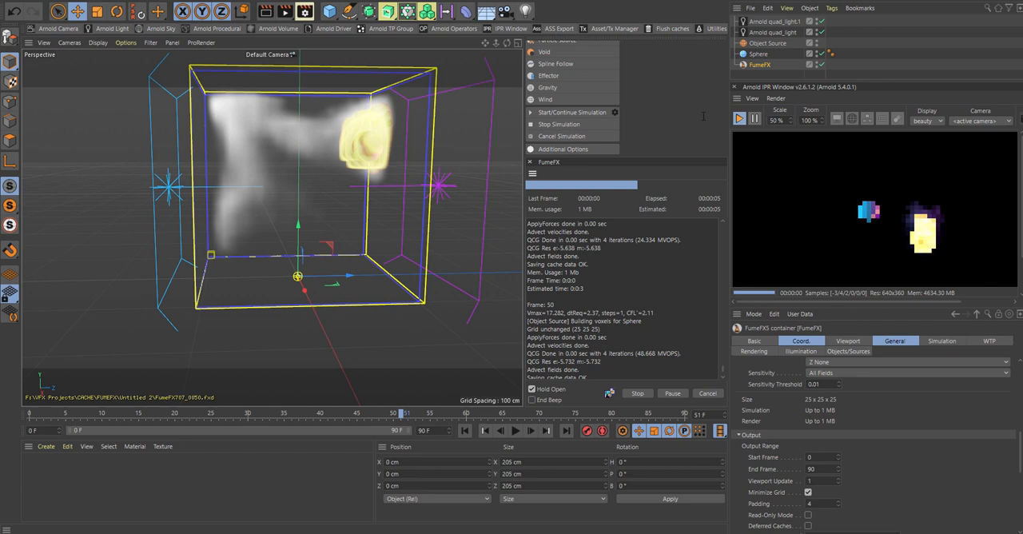
pyautogui.moveTo(594, 124)
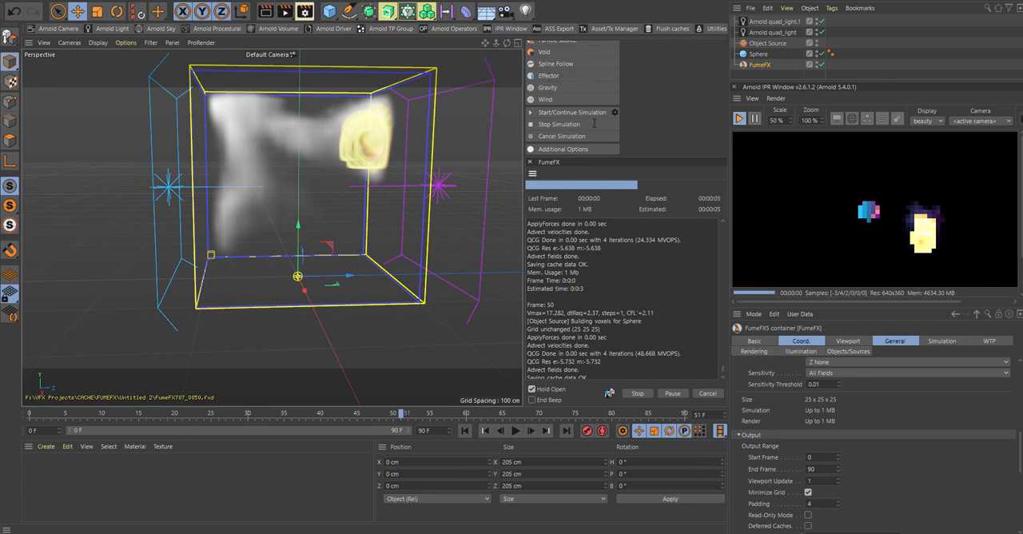